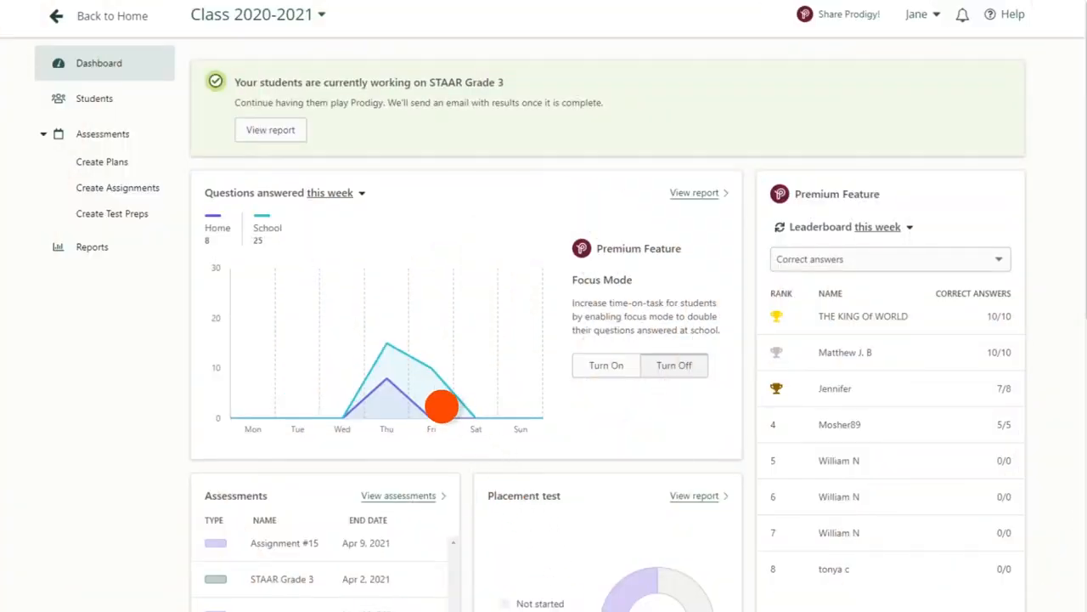
Open the Student Usage report from Reports, showing home vs school questions for Mar 15–21
click(91, 247)
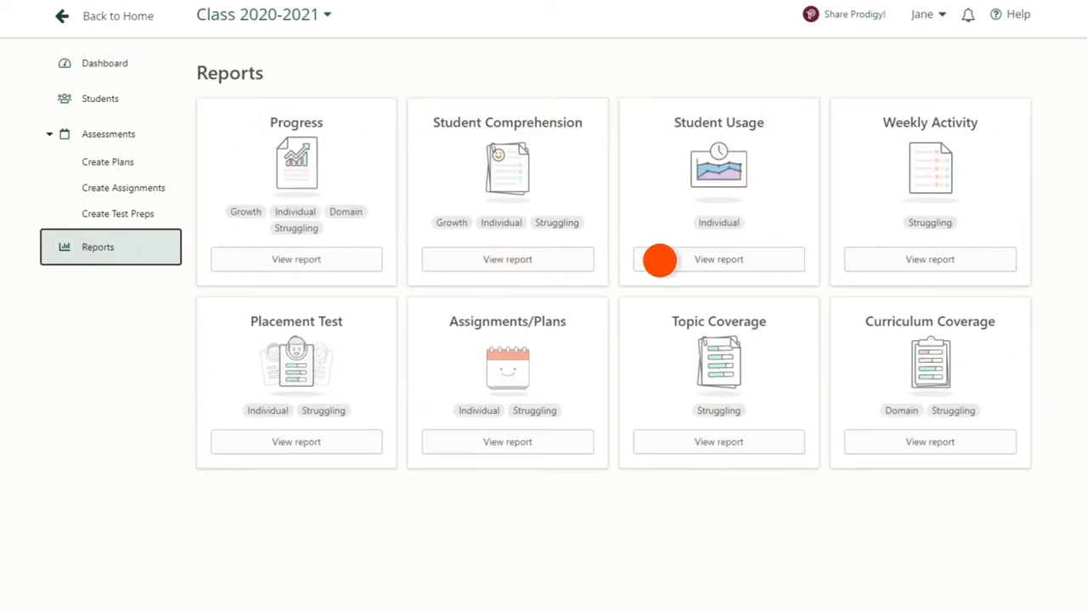
click(719, 258)
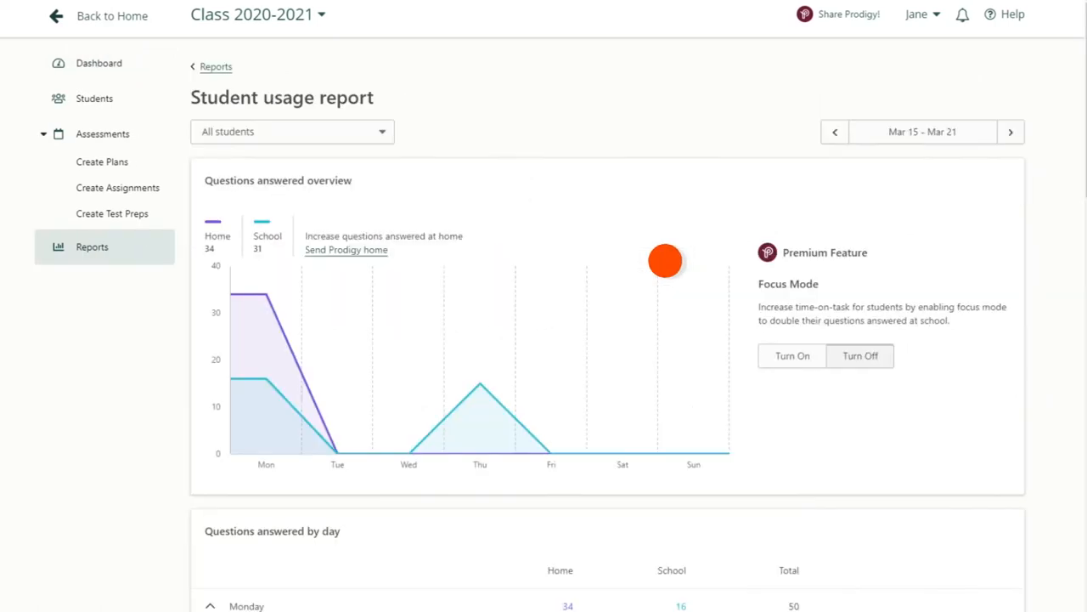
mouse_move(265, 296)
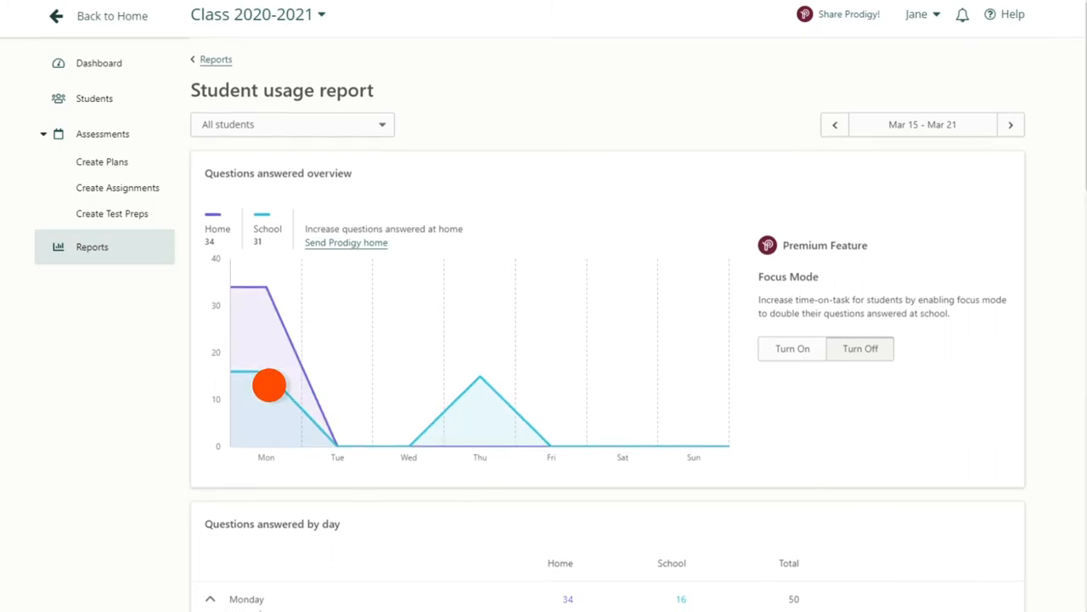
scroll(down, 3)
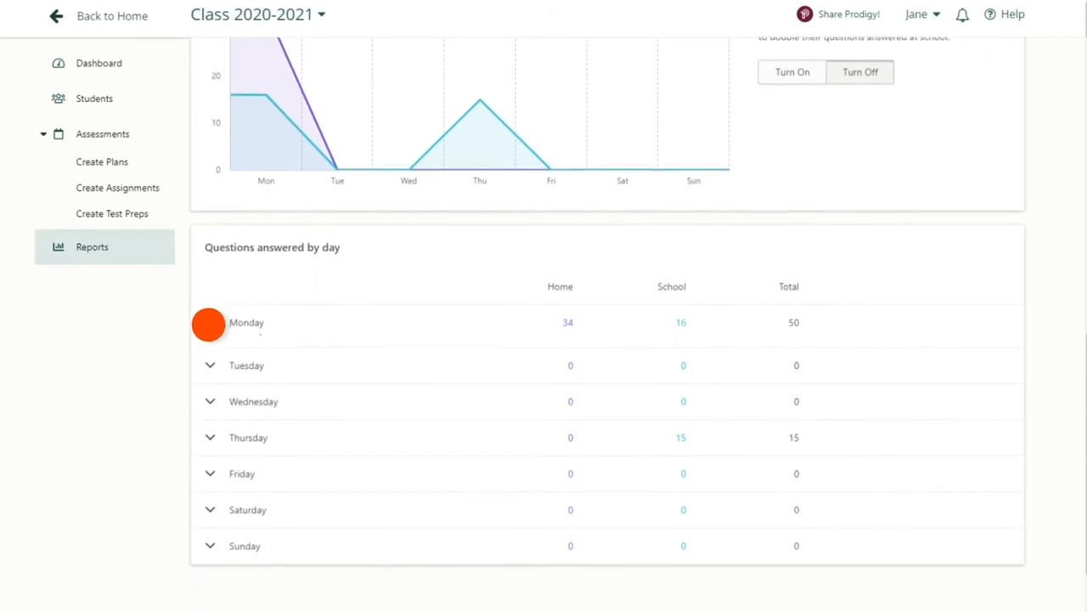